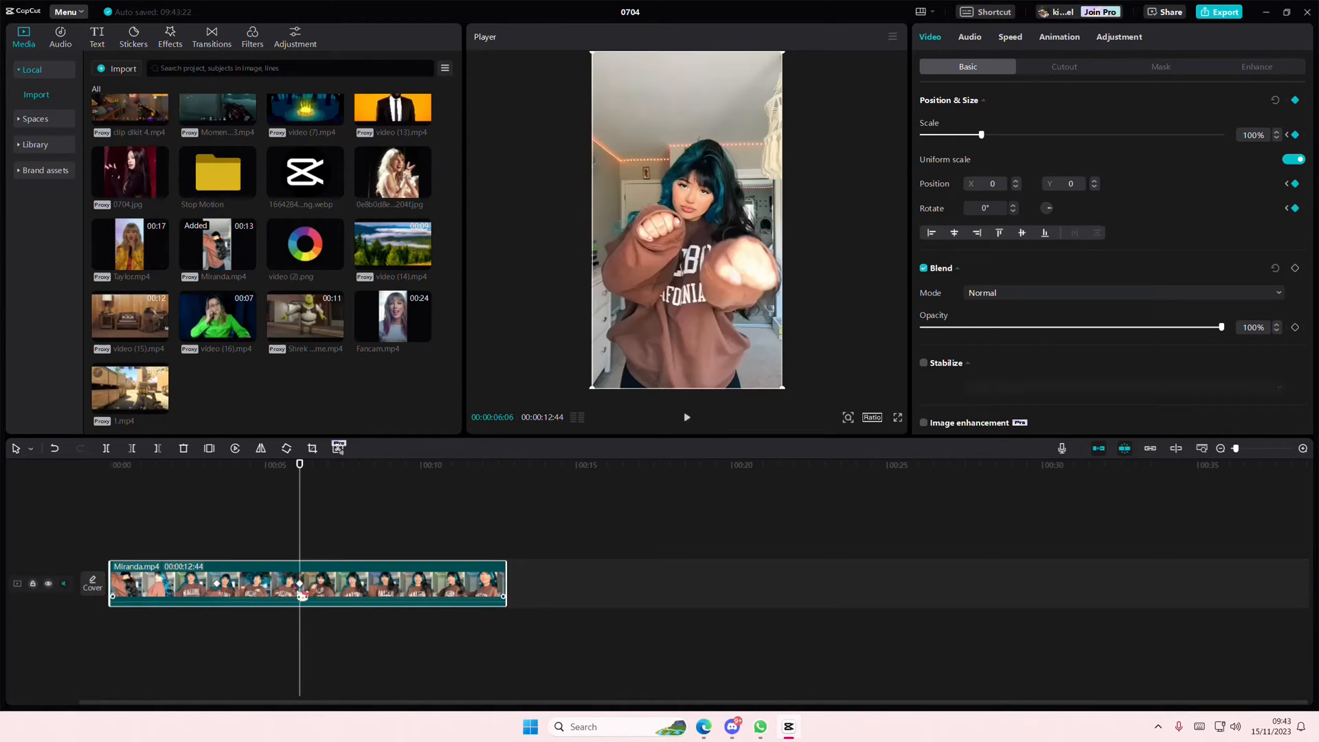
Show the keyframe animation lanes for the Miranda.mp4 clip from its context menu.
right_click(303, 583)
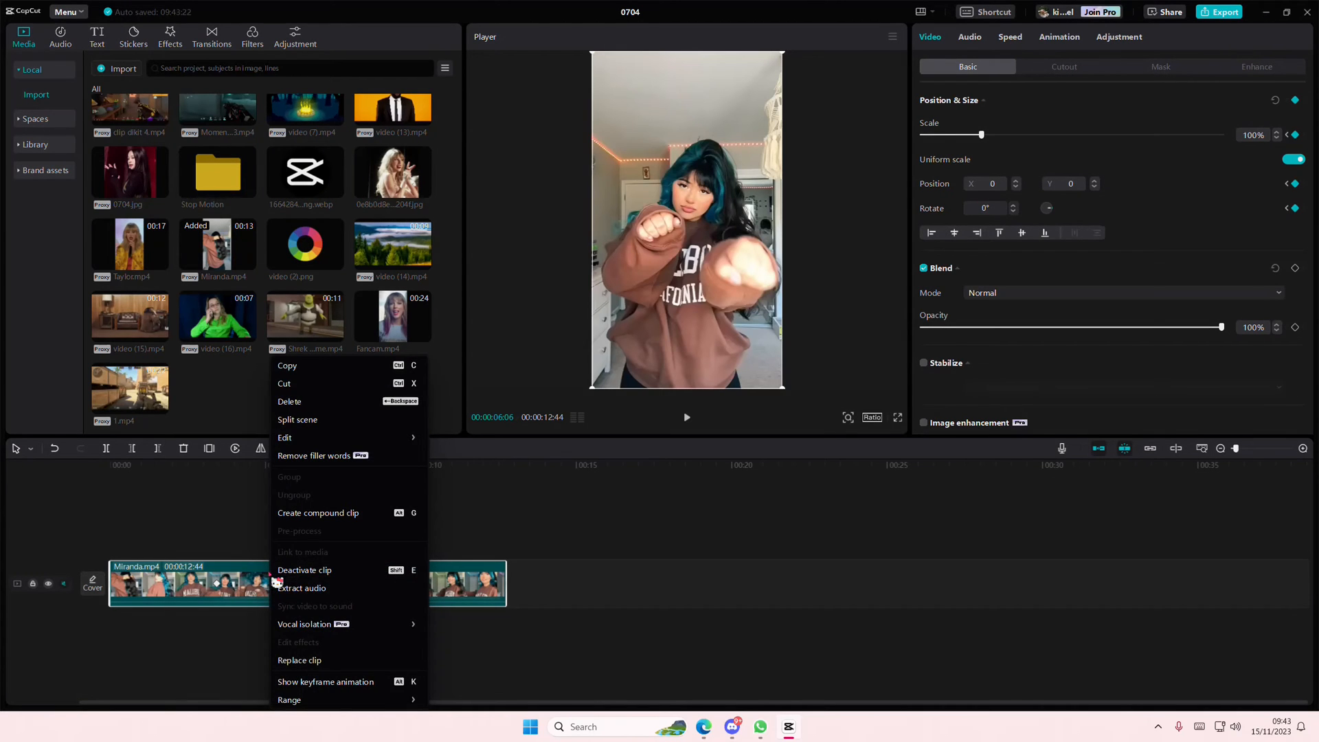
click(325, 681)
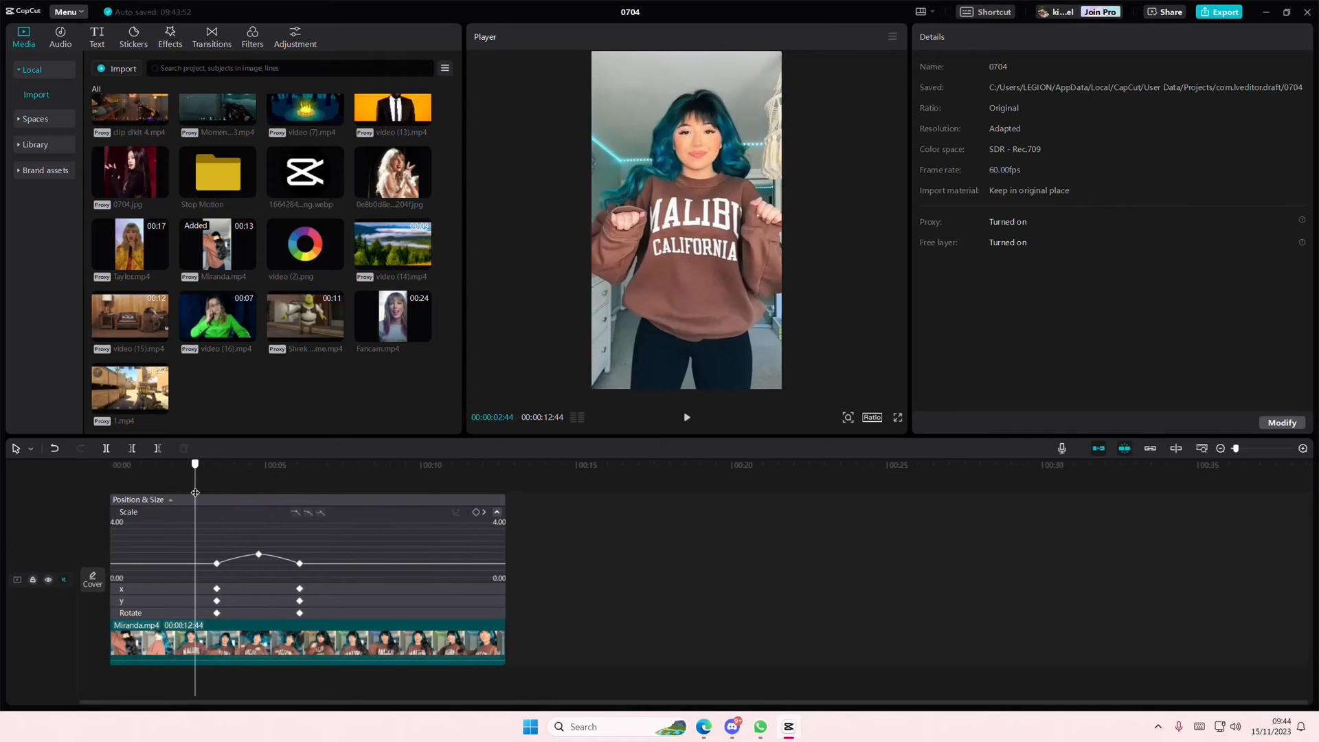
Select the middle Scale keyframe in the graph editor.
click(686, 417)
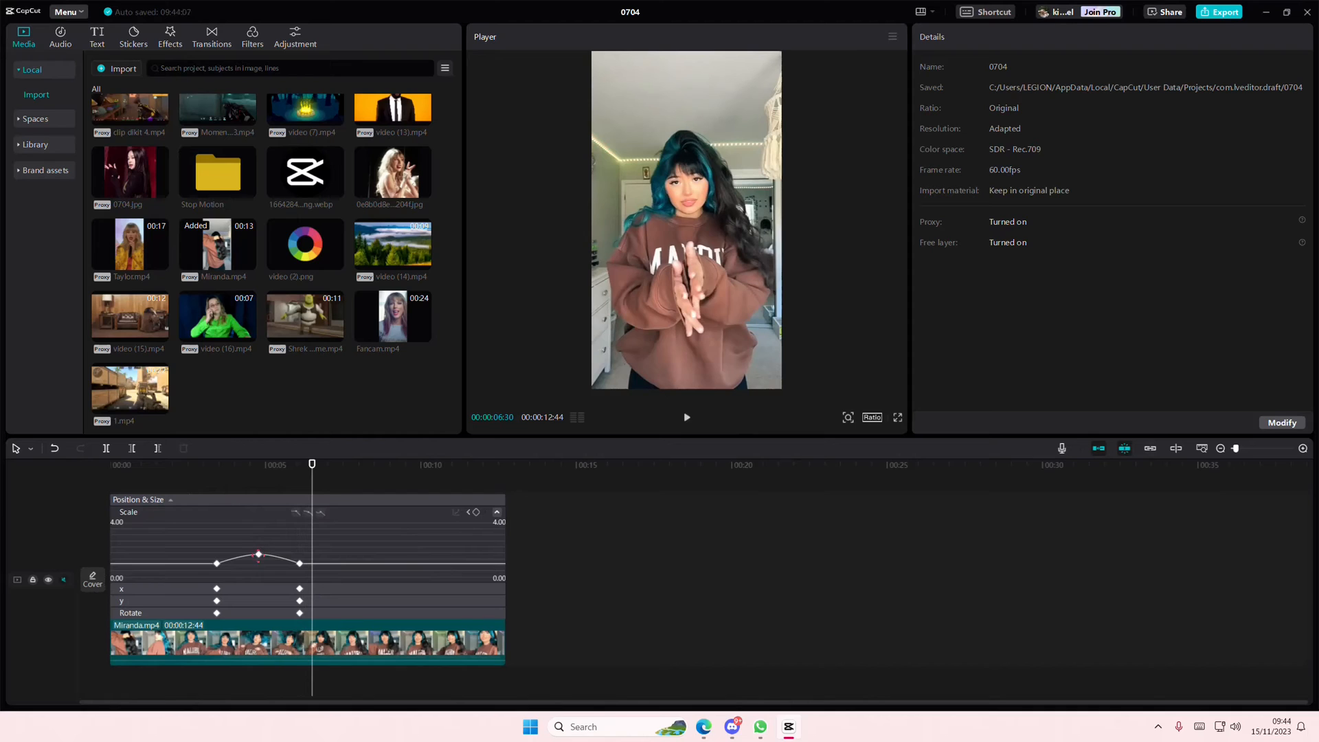
Raise the middle Scale keyframe to about 2.49 with an eased, smoothed Bezier peak.
drag(258, 554, 270, 544)
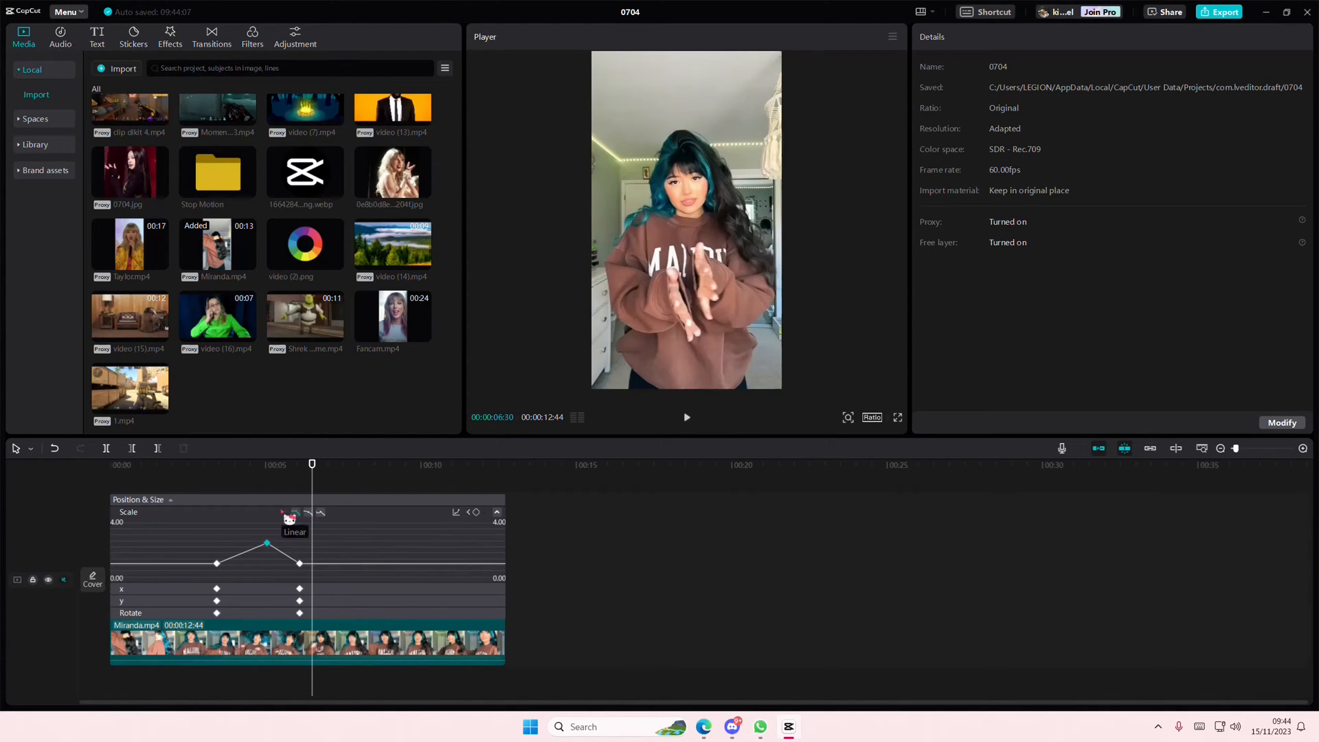
click(686, 417)
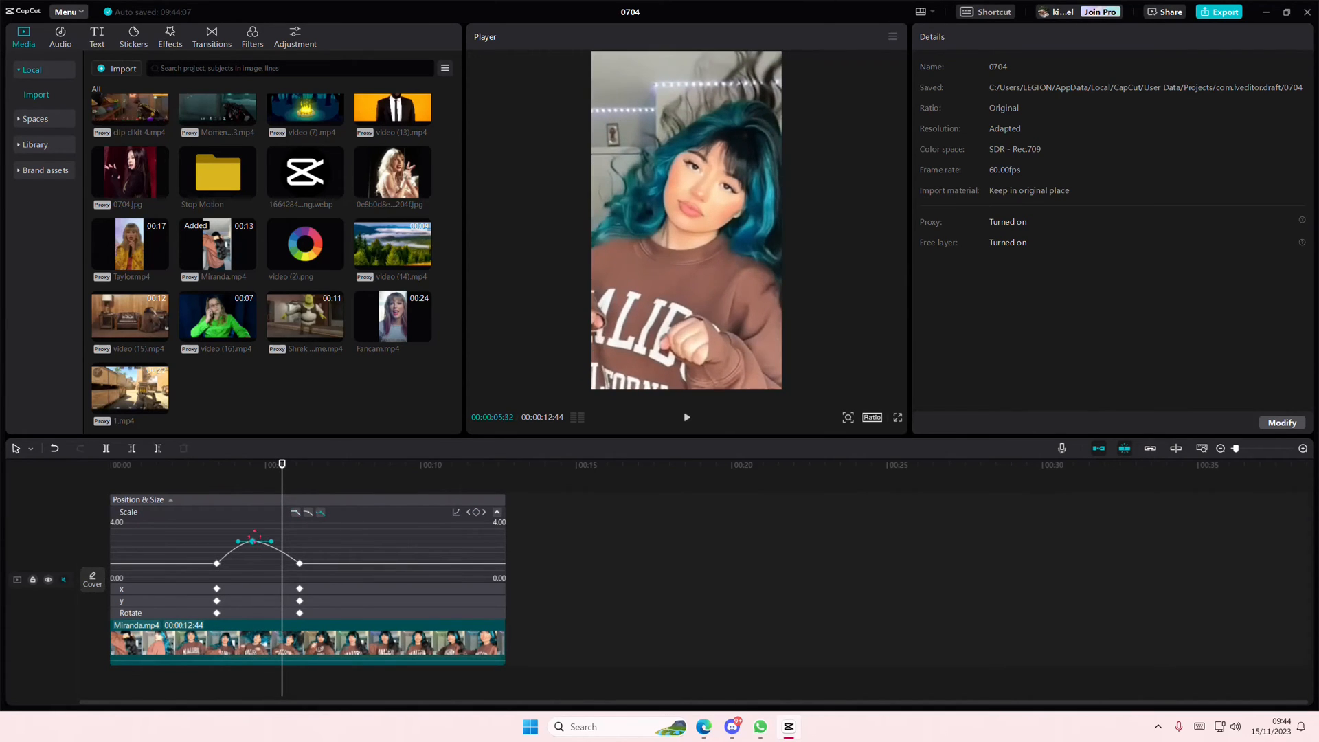
drag(257, 538, 259, 543)
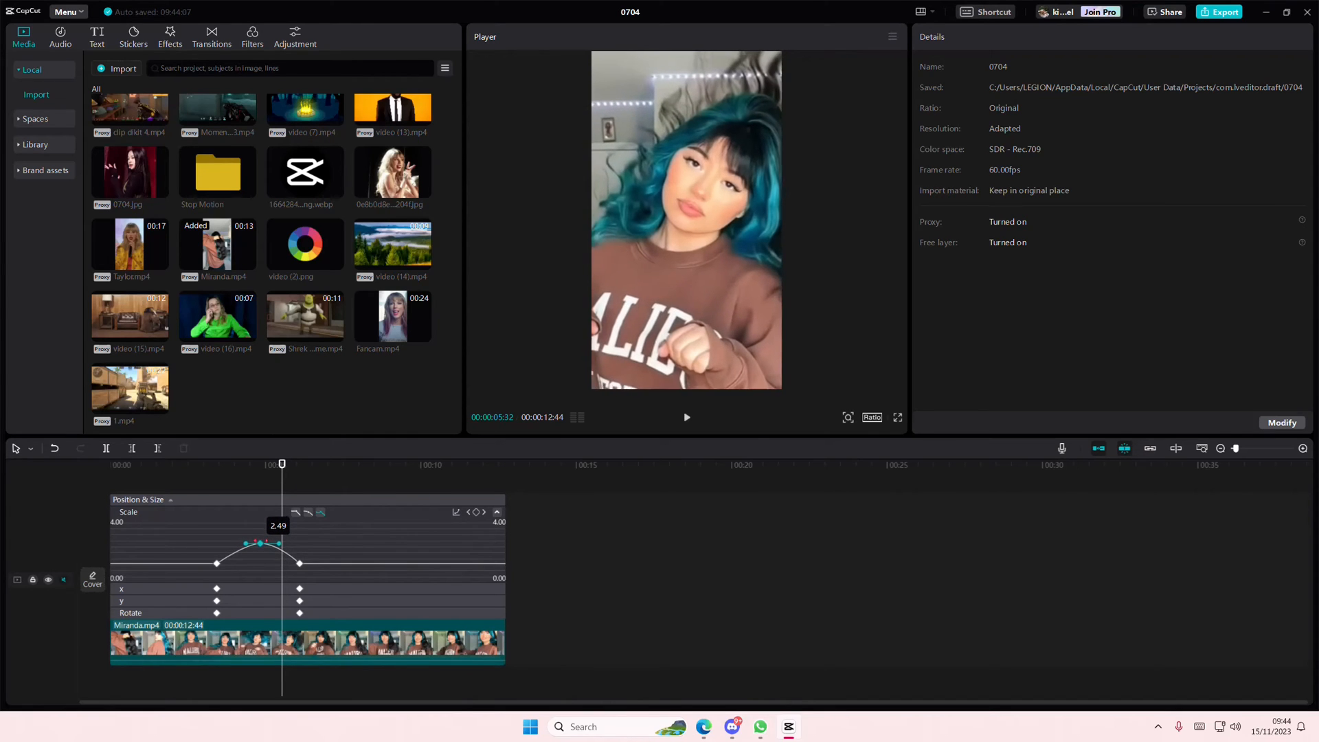
click(686, 417)
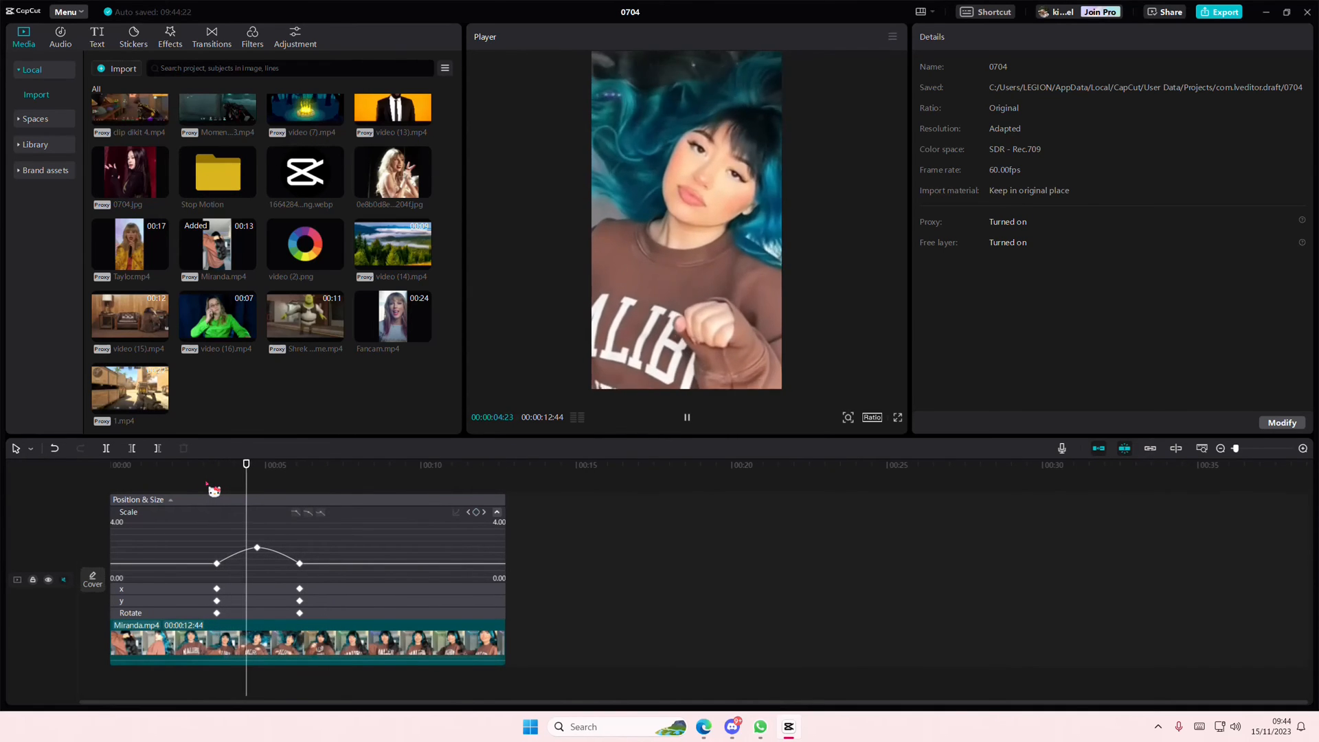
click(307, 464)
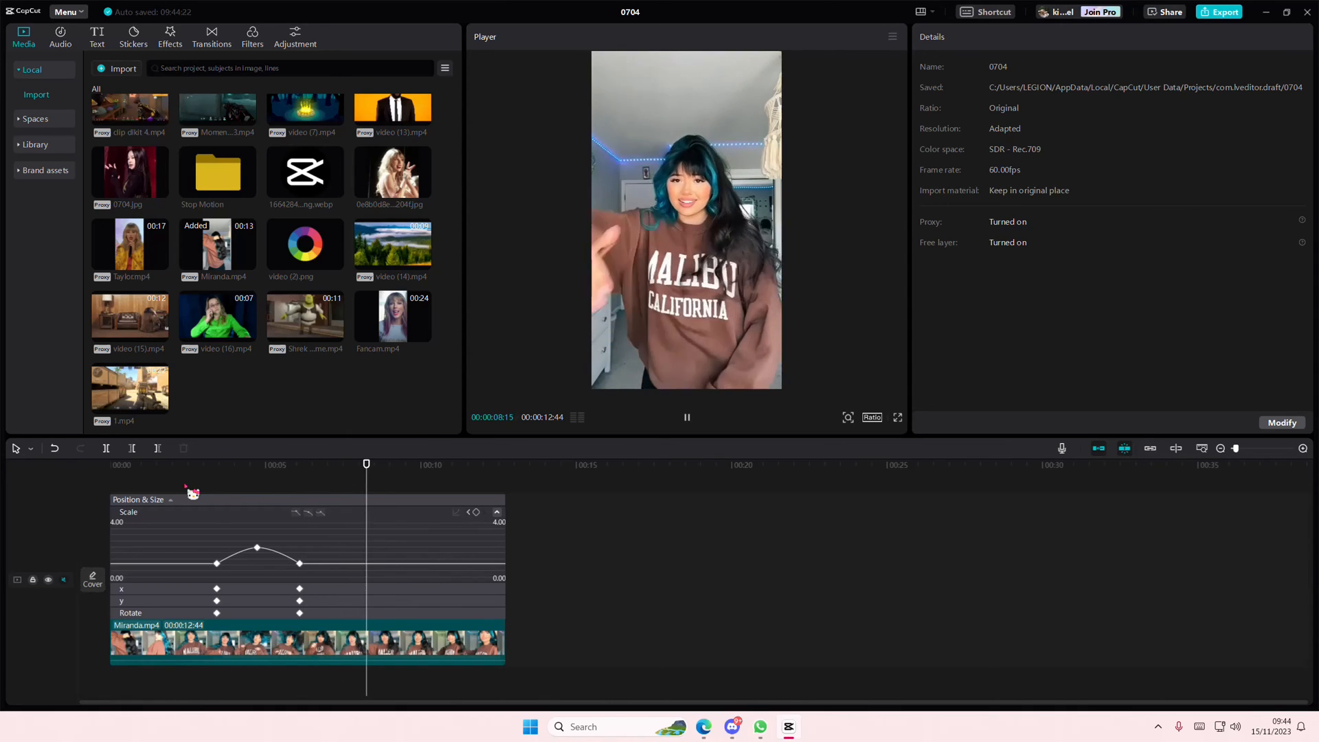
click(686, 417)
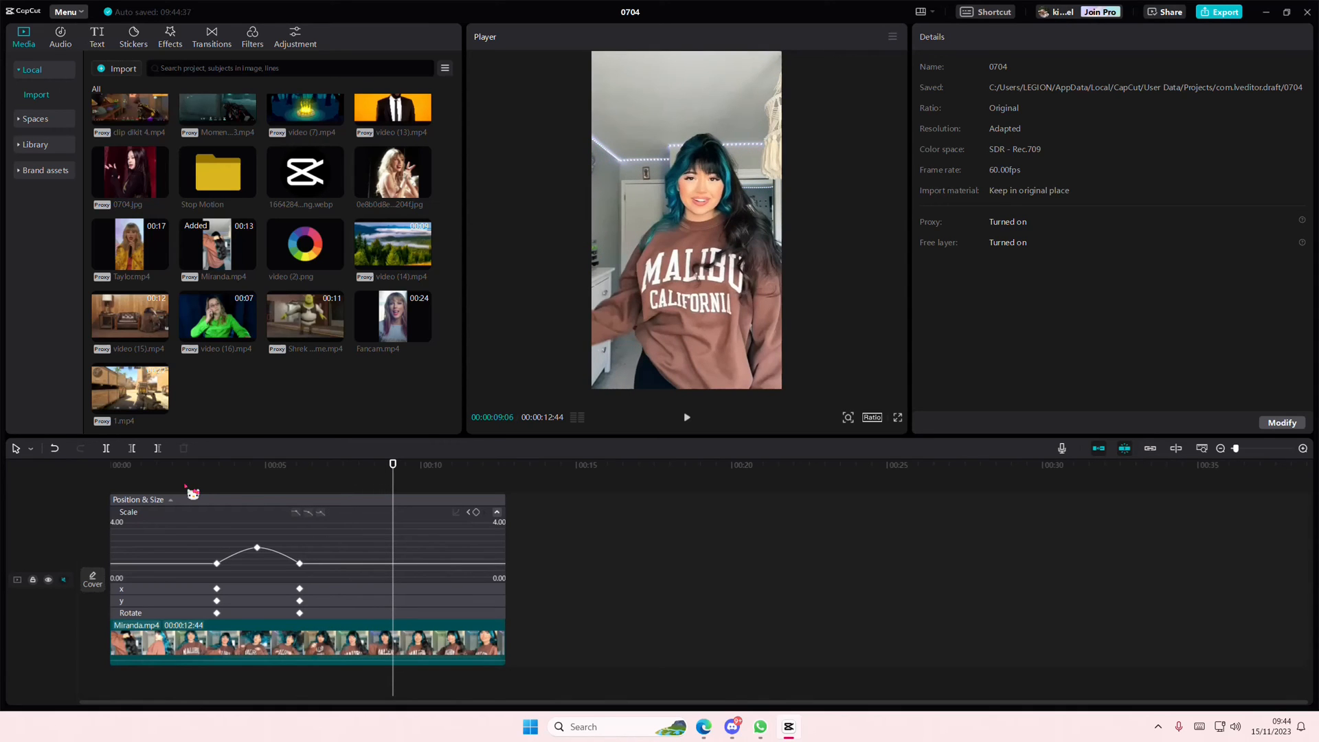